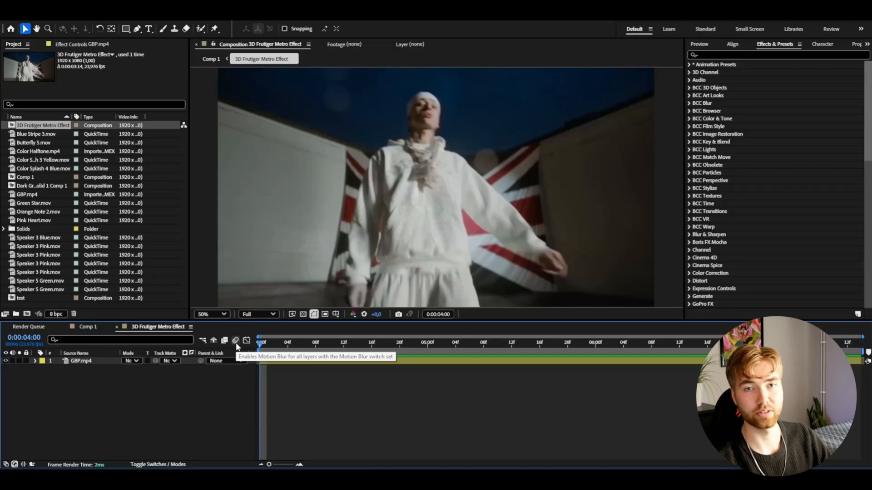
pyautogui.moveTo(165, 437)
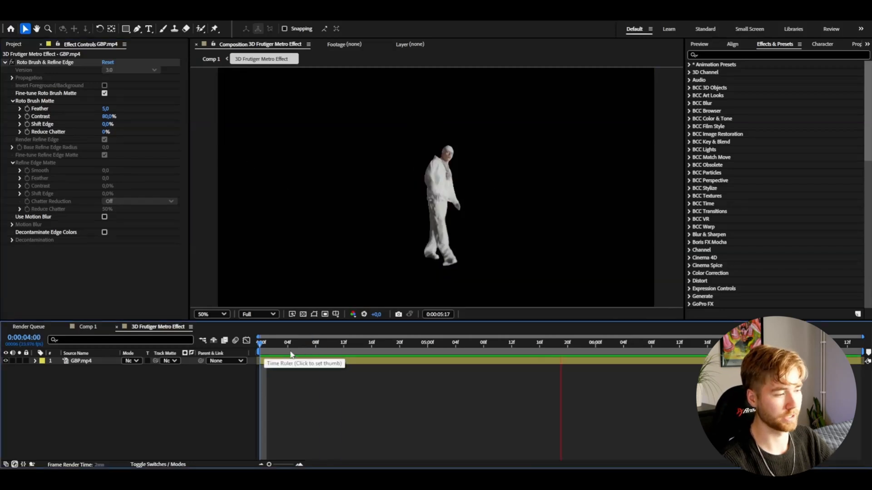
# Duplicate the footage into Roto and Background layers and remove Roto Brush from Background
pyautogui.click(455, 342)
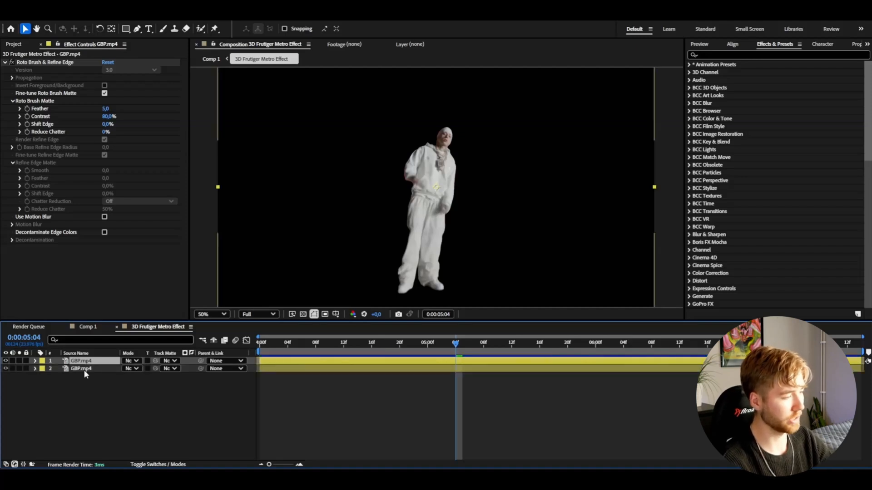
pyautogui.doubleClick(81, 361)
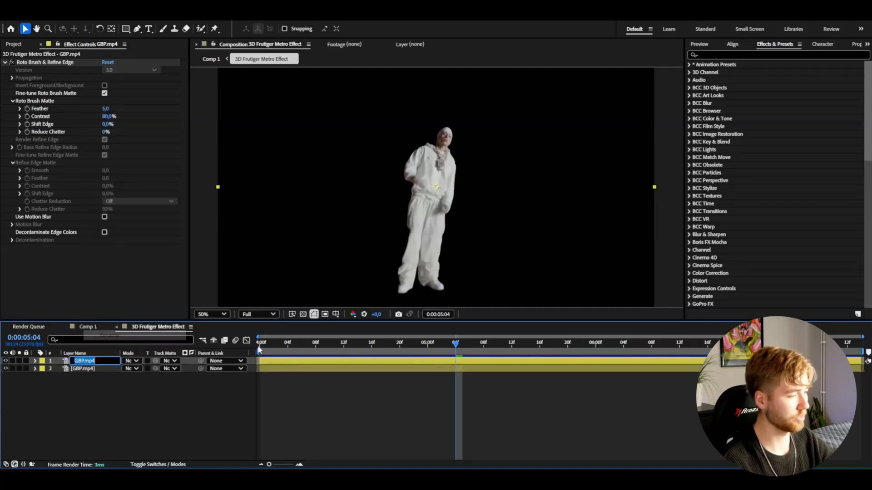
pyautogui.write('Roto')
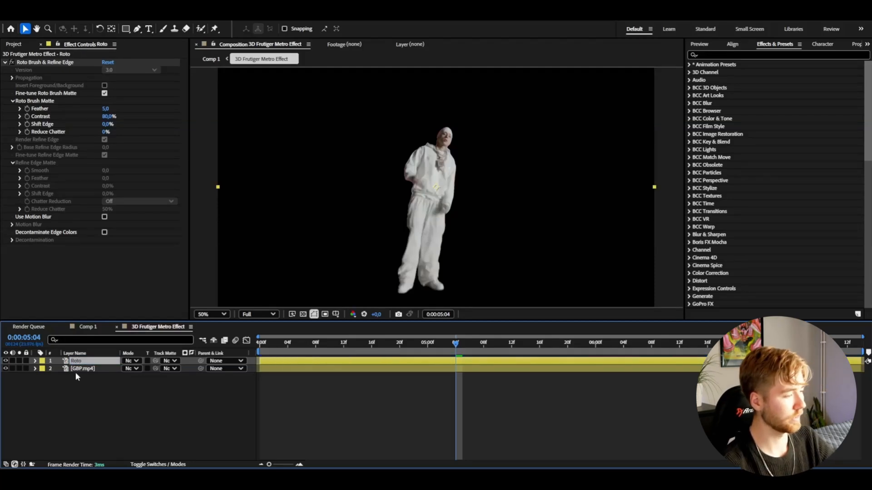
pyautogui.doubleClick(82, 368)
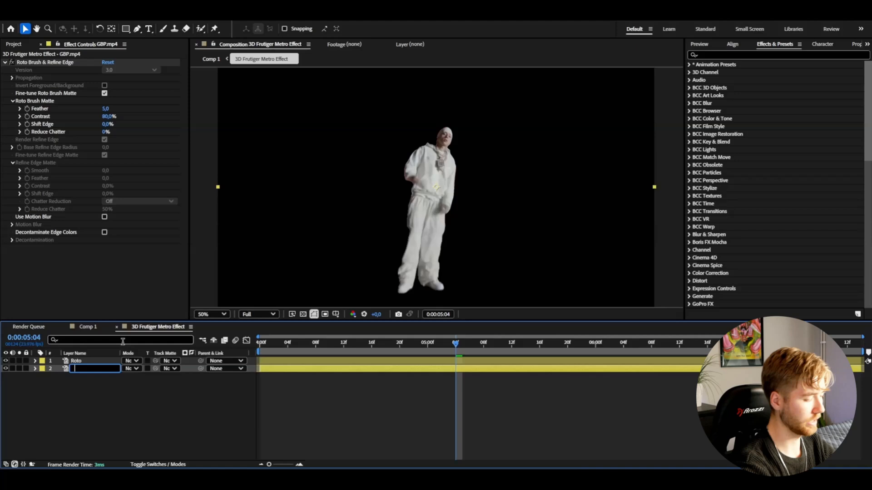
pyautogui.write('Background')
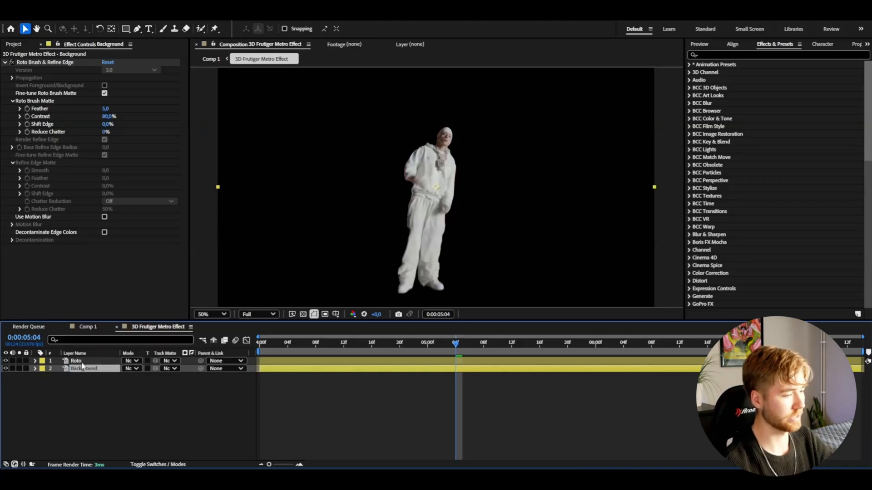
pyautogui.click(77, 361)
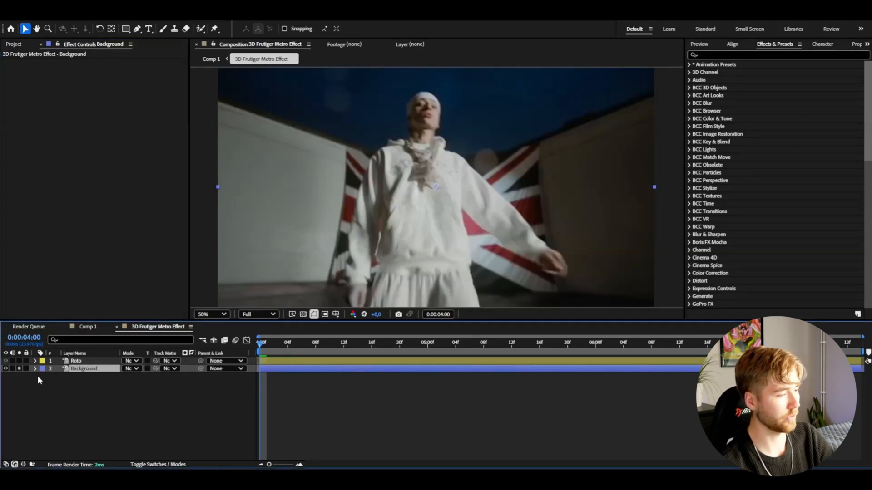
# Run Track Camera on Background with Solve Method set to Mostly Flat Scene
pyautogui.click(865, 44)
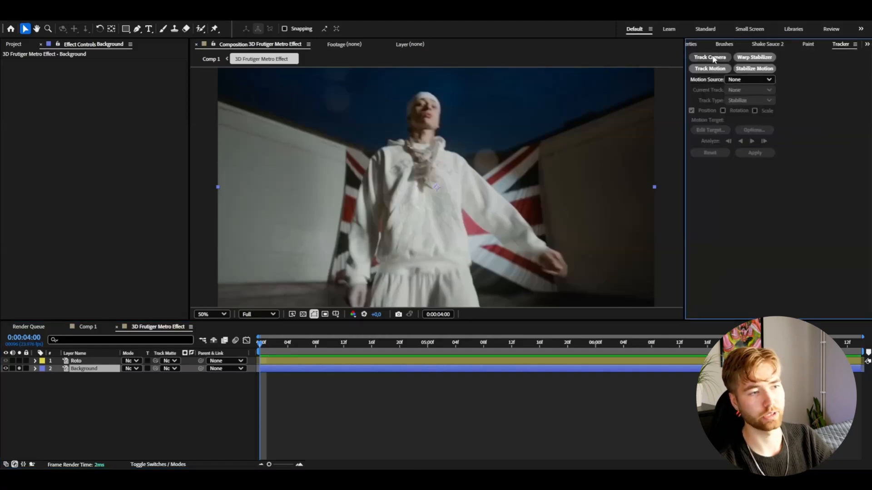
pyautogui.click(709, 56)
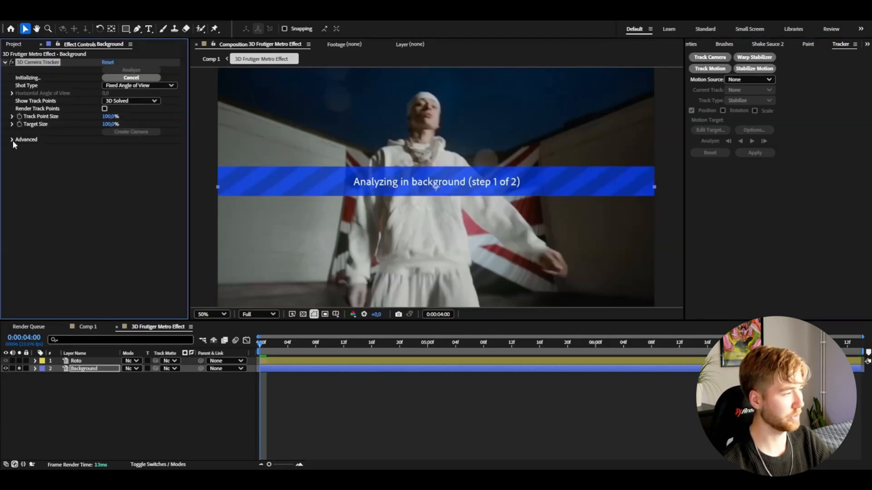
pyautogui.click(12, 139)
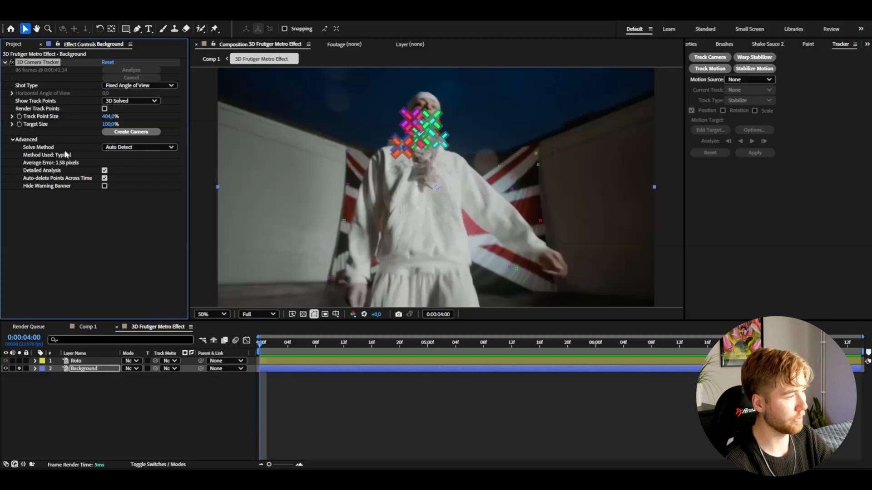
pyautogui.click(139, 147)
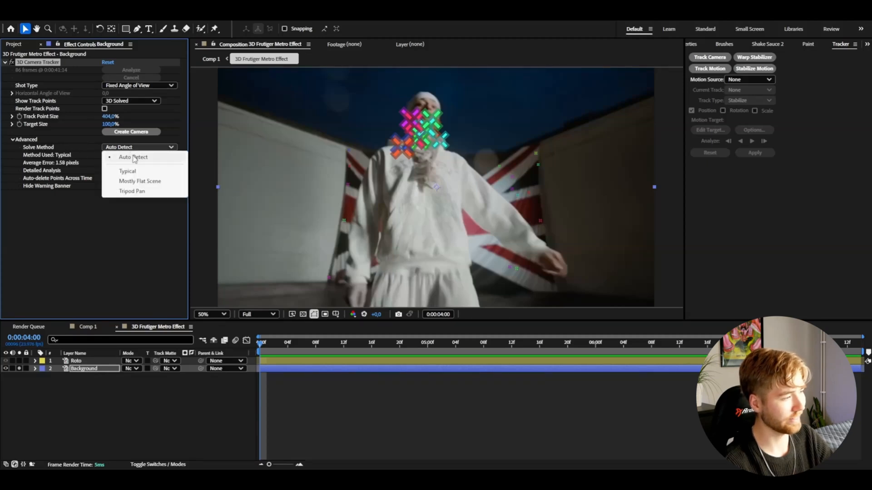
pyautogui.moveTo(387, 269)
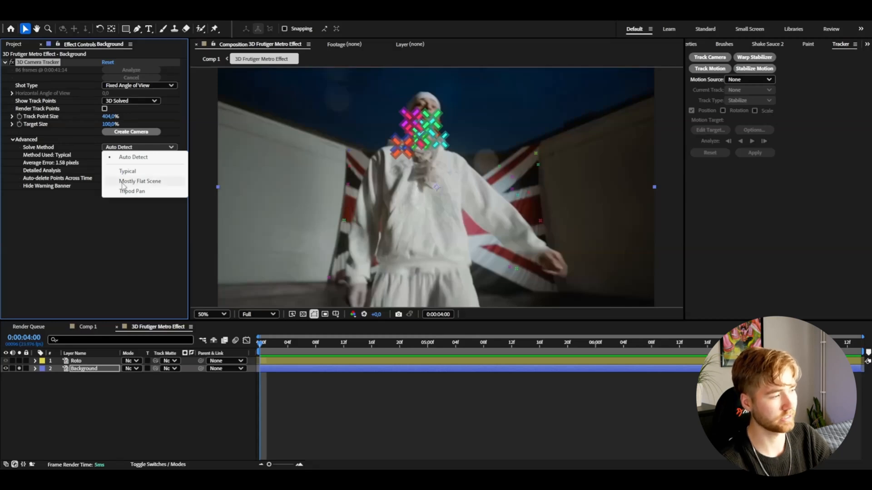
pyautogui.click(140, 181)
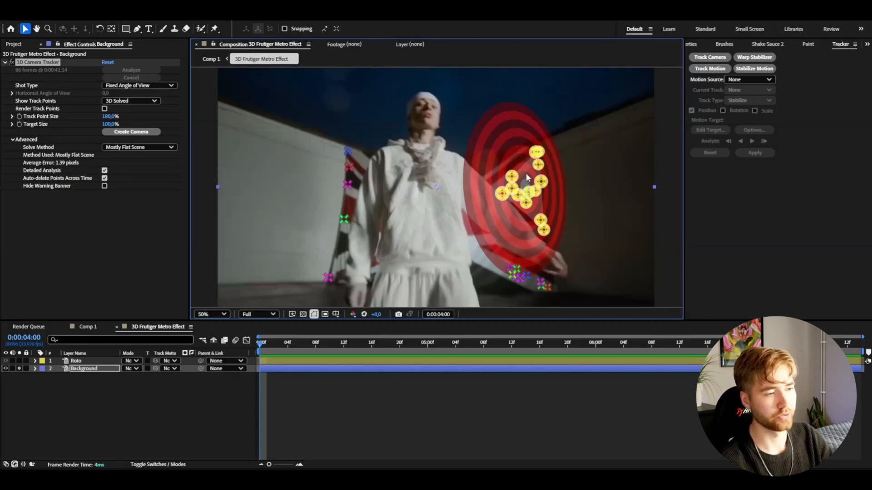
# Create a tracked solid and 3D camera from the floor track points
pyautogui.rightClick(526, 181)
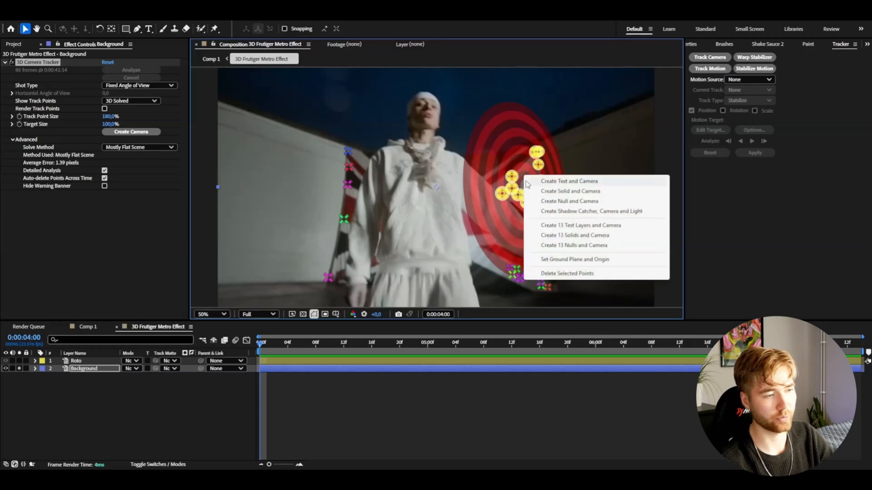
pyautogui.click(570, 191)
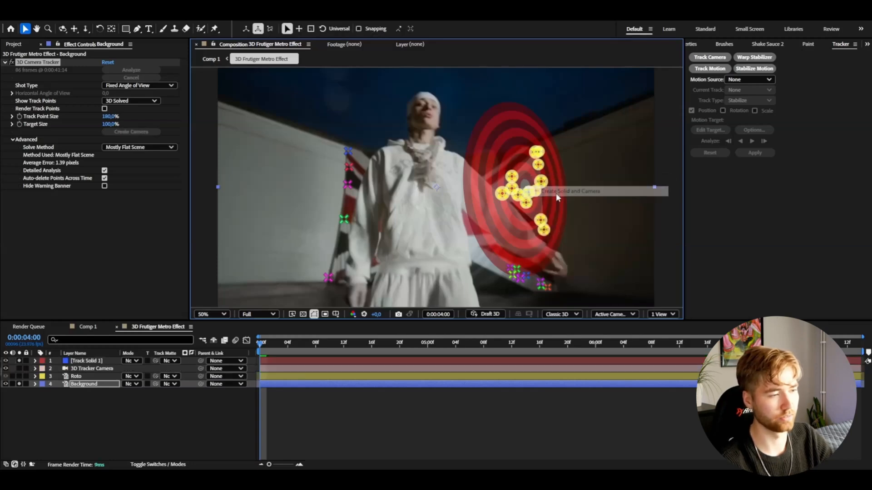
pyautogui.click(567, 192)
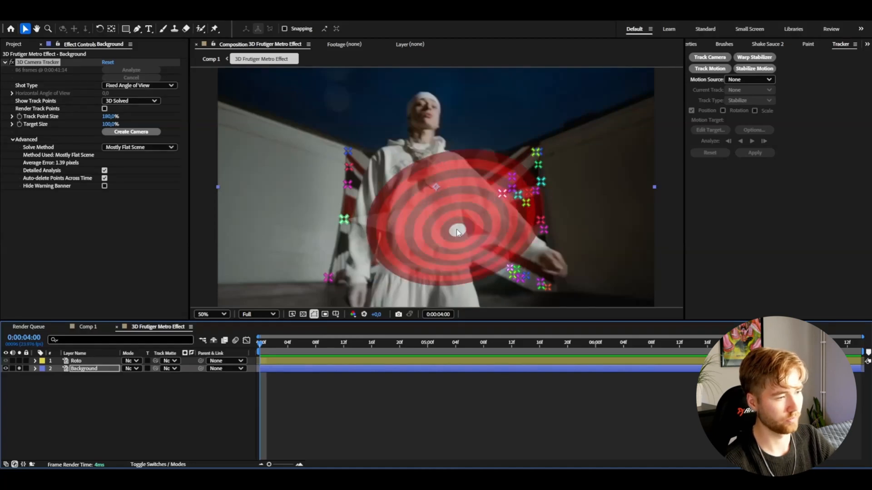
pyautogui.rightClick(456, 233)
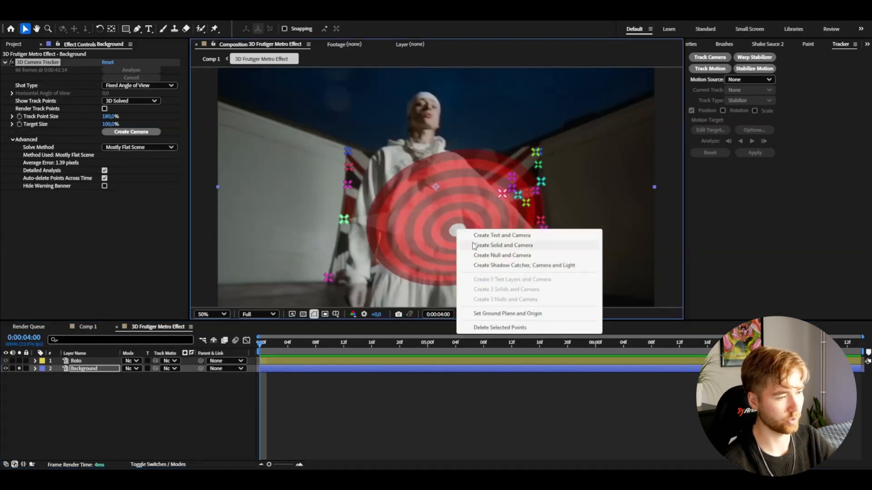
pyautogui.click(501, 245)
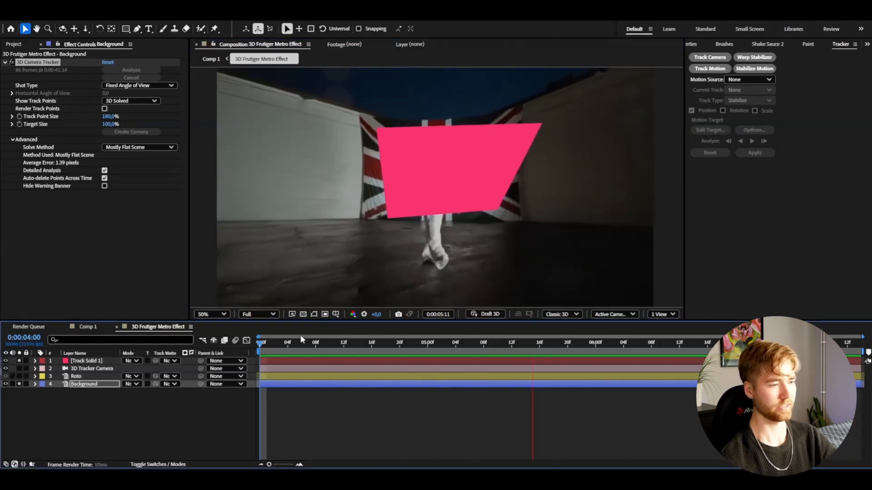
pyautogui.click(328, 342)
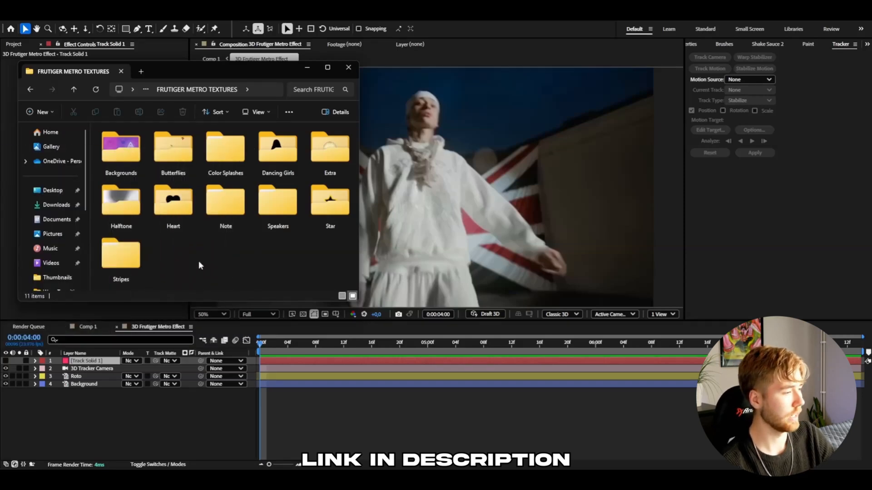
# Browse to the FRUTIGER METRO TEXTURES folder and select Stripes
pyautogui.click(121, 253)
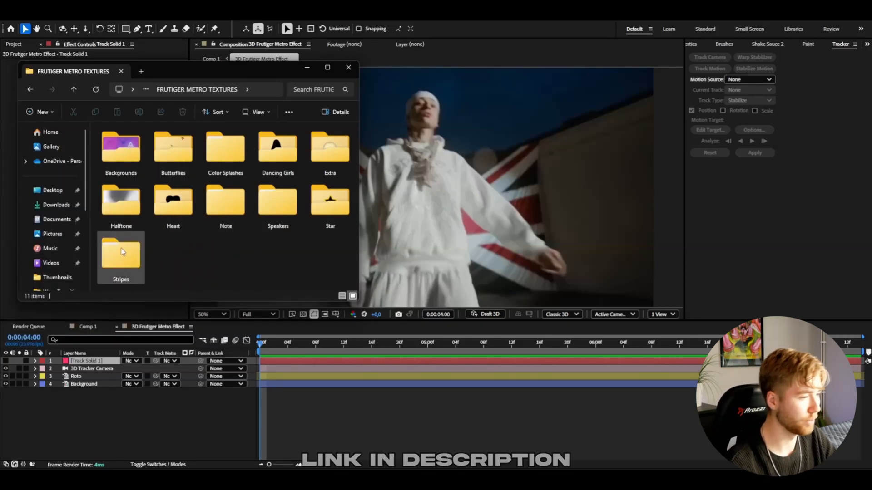
pyautogui.click(173, 147)
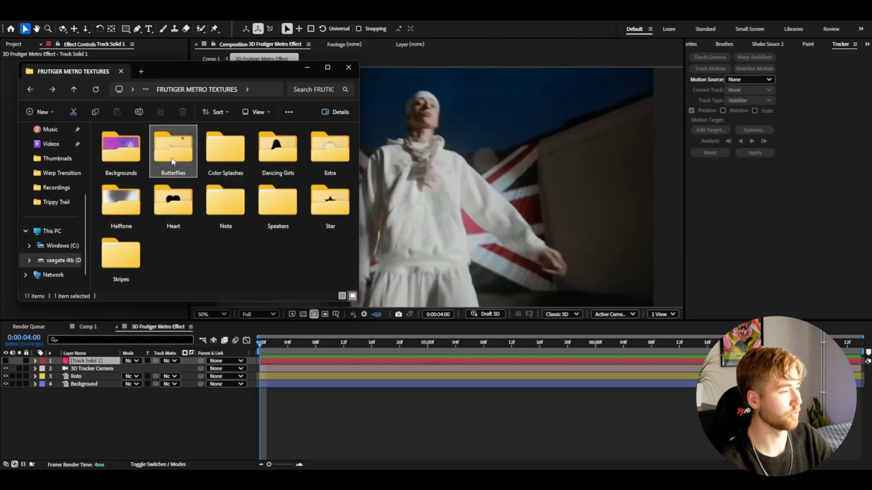
# Bring Butterfly 5.mov from the Butterflies folder into the comp as a 3D layer at 82% scale
pyautogui.doubleClick(172, 147)
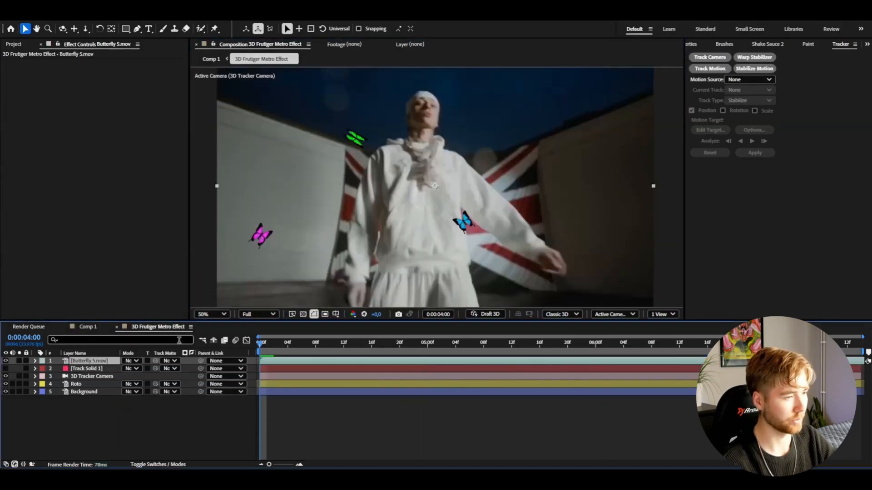
pyautogui.click(86, 368)
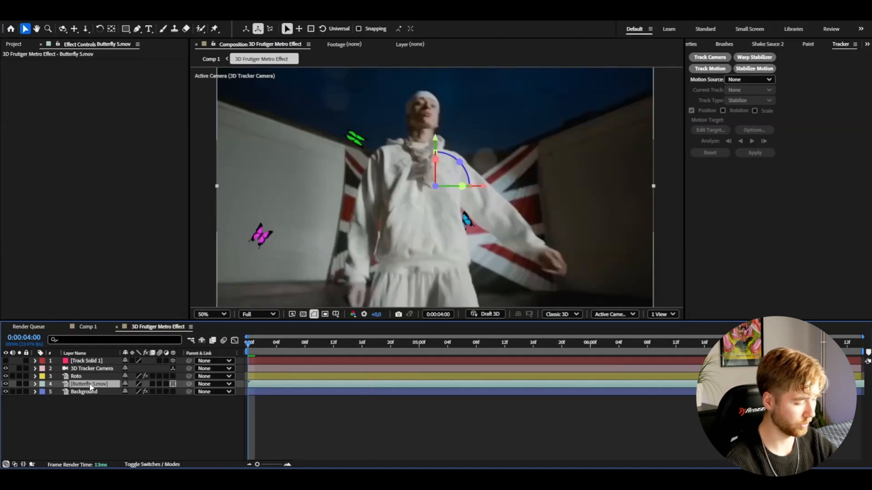
pyautogui.click(34, 383)
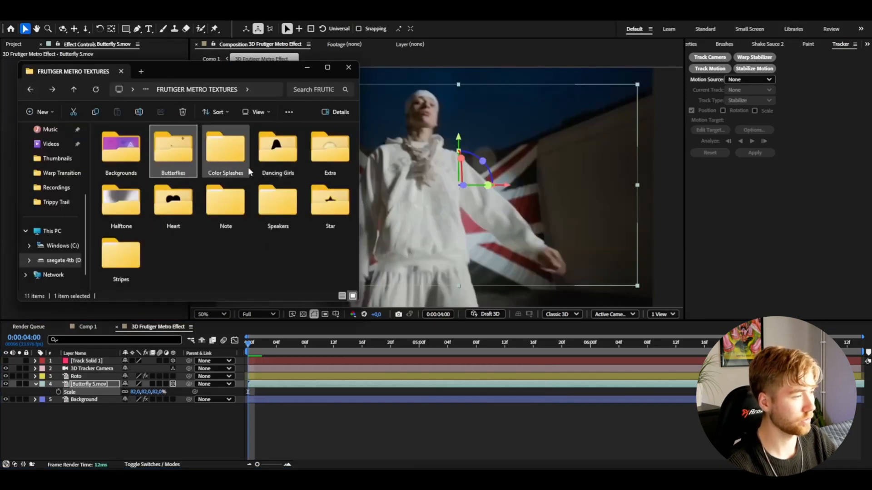
# Bring Color Splash 3 Blue.mov from Color Splashes into the comp as a 3D layer
pyautogui.doubleClick(225, 147)
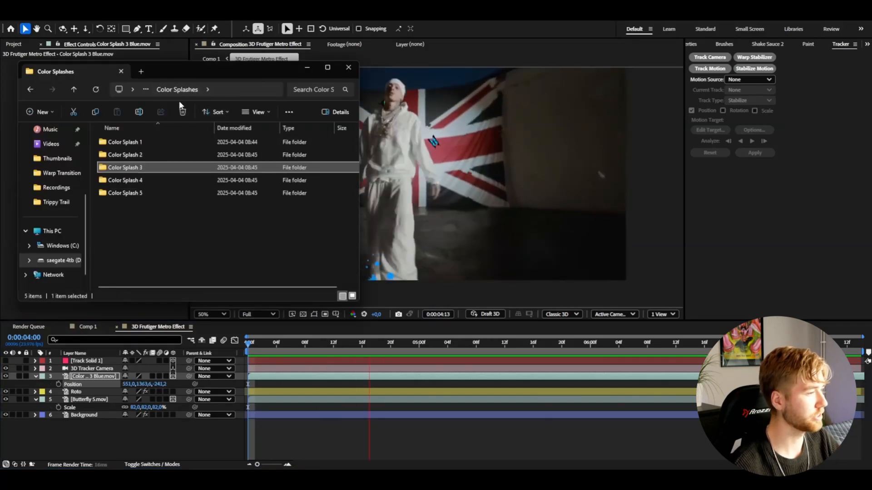
pyautogui.doubleClick(124, 142)
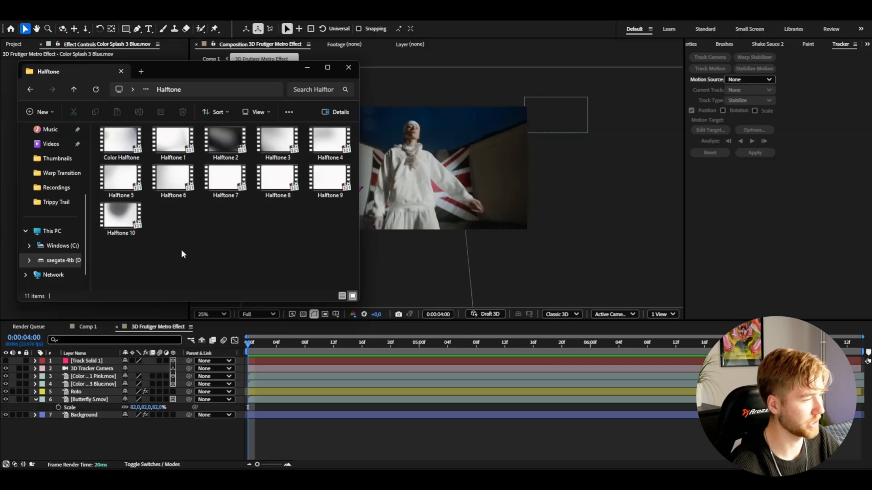
# Add Halftone 3 at 284% scale and apply Color Key with Invert to remove white
pyautogui.click(121, 139)
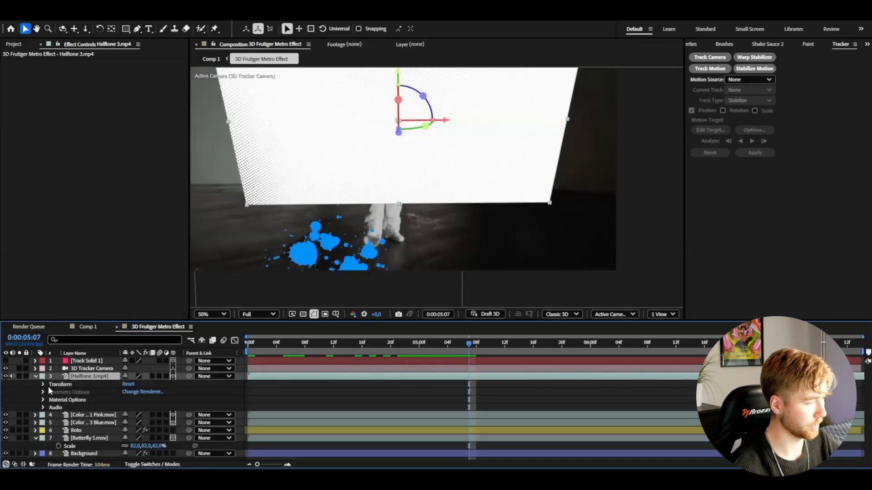
pyautogui.click(42, 384)
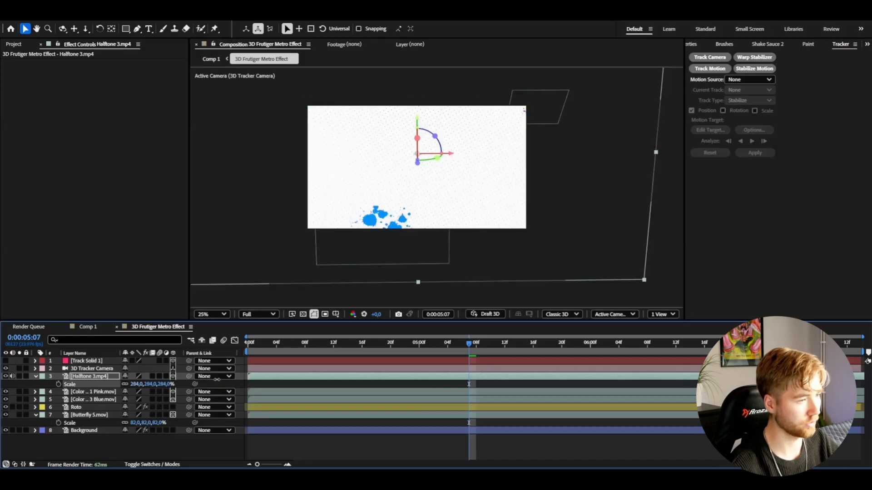
pyautogui.click(375, 343)
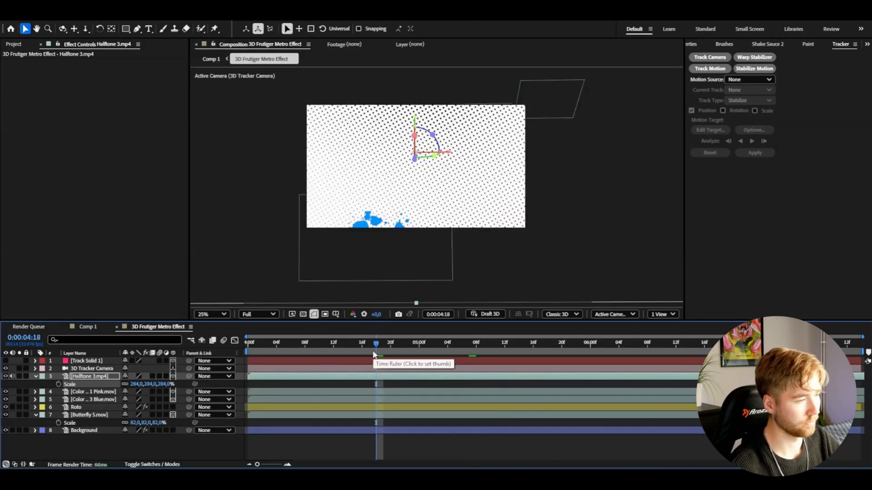
pyautogui.write('colo')
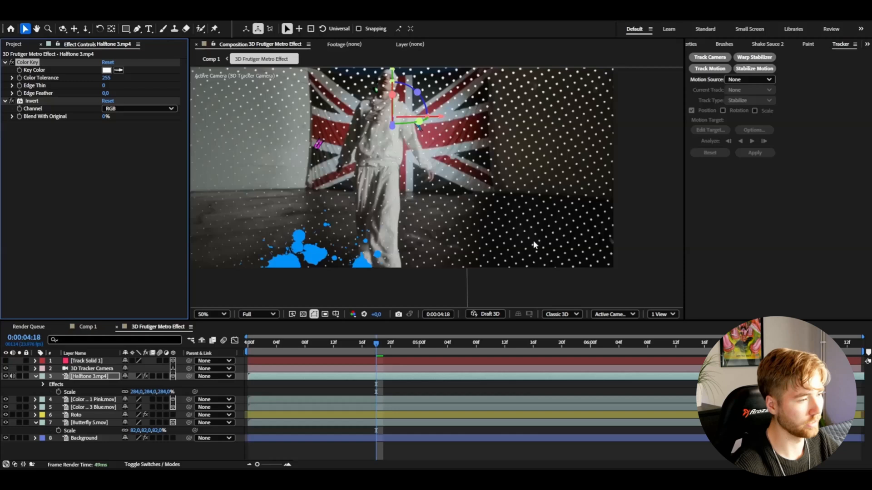
# Move the Halftone 3 layer beneath Butterfly 5 so only its dots show behind the artist
pyautogui.click(209, 314)
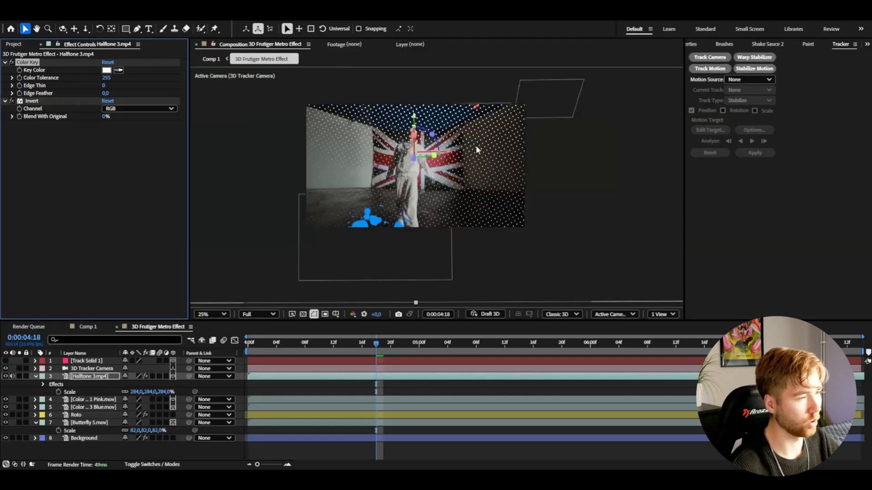
pyautogui.click(91, 407)
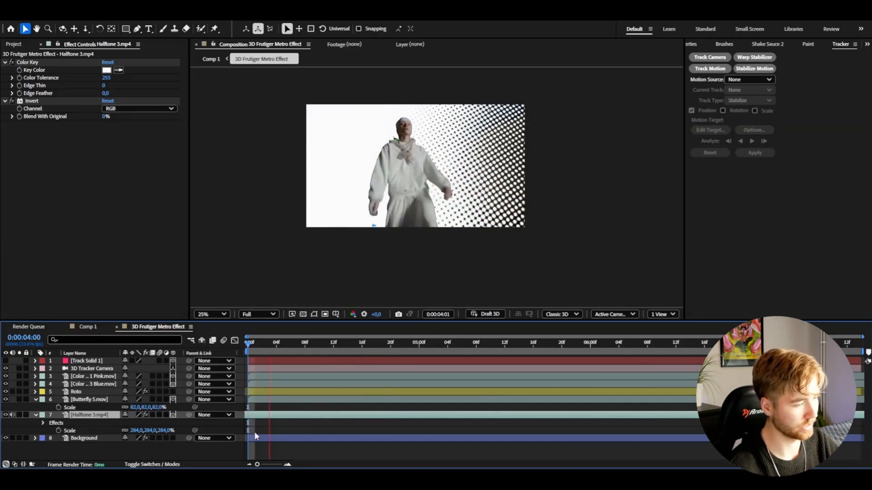
pyautogui.click(209, 314)
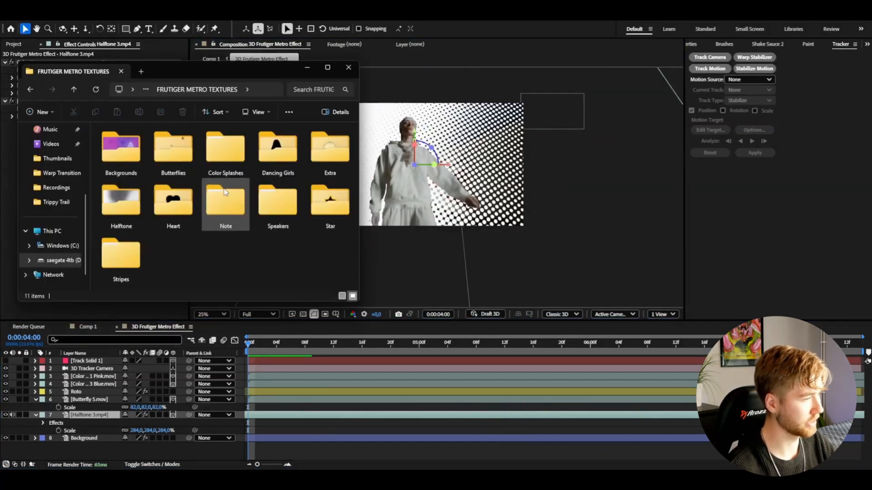
# Bring Palm Tree.mov from its texture folder into the comp above Halftone 3
pyautogui.doubleClick(330, 147)
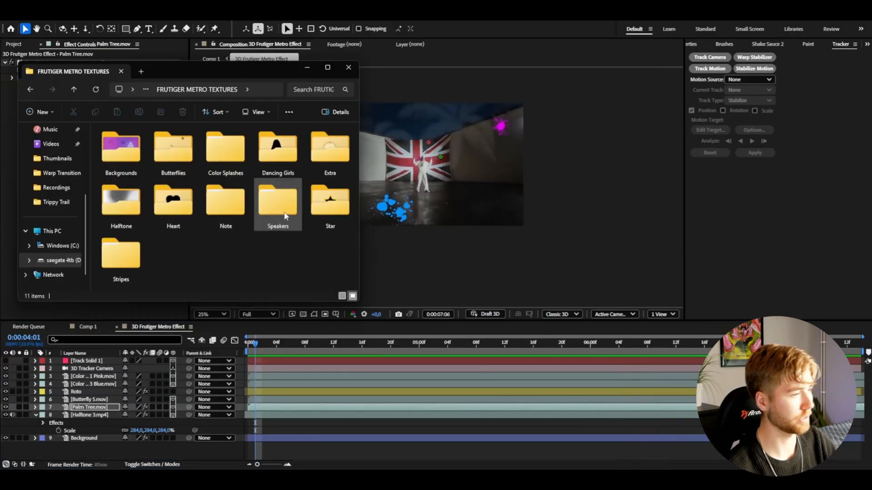
# Add green and orange speaker clips from Speakers with Z Rotation, then save the project
pyautogui.doubleClick(278, 201)
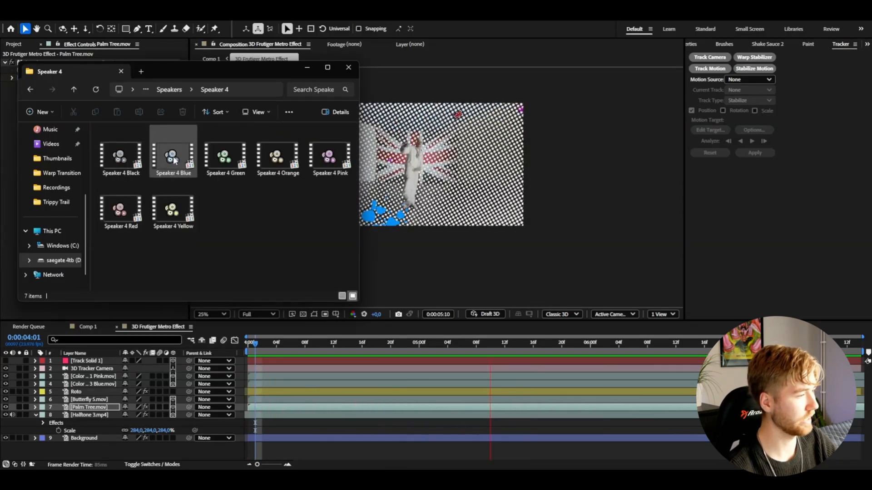
pyautogui.click(225, 156)
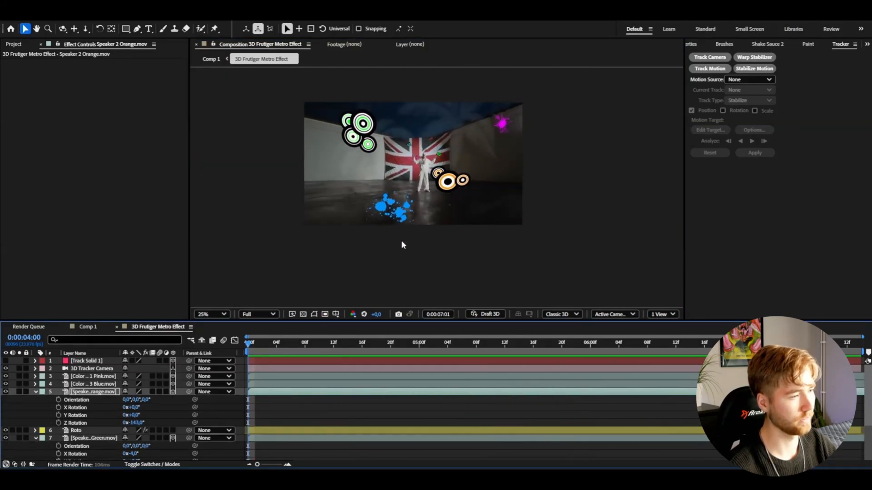
pyautogui.press('ctrl+s')
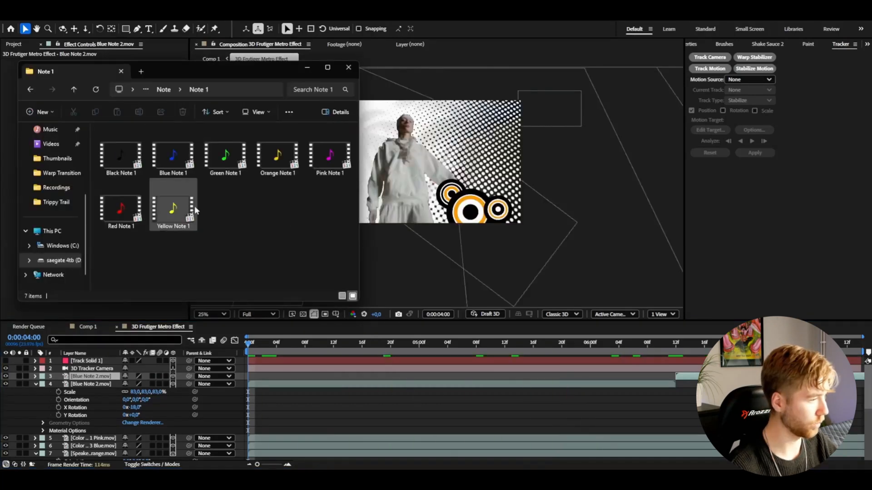
# Add Blue Note 2, Red Note 1 and a scaled, tilted Blue Star to the scene
pyautogui.click(349, 67)
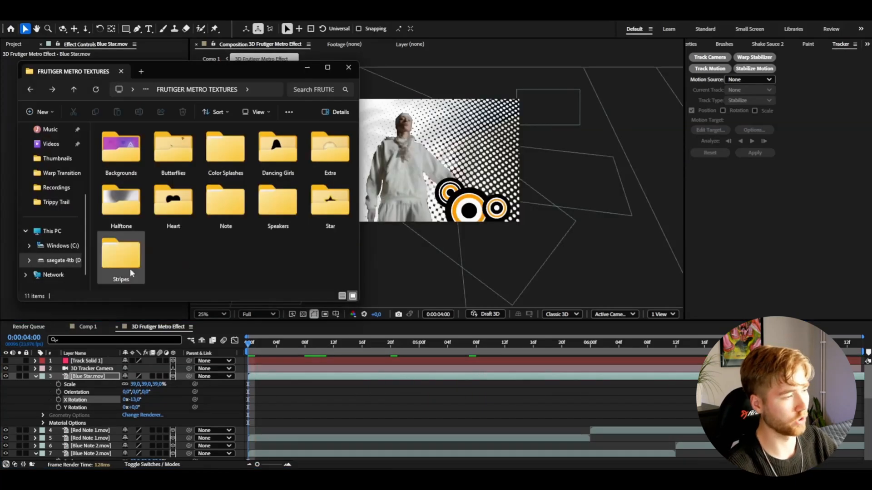
# Bring Green Stripe 1.mov from the Stripes > Stripe 1 folder into the timeline as a layer
pyautogui.doubleClick(121, 256)
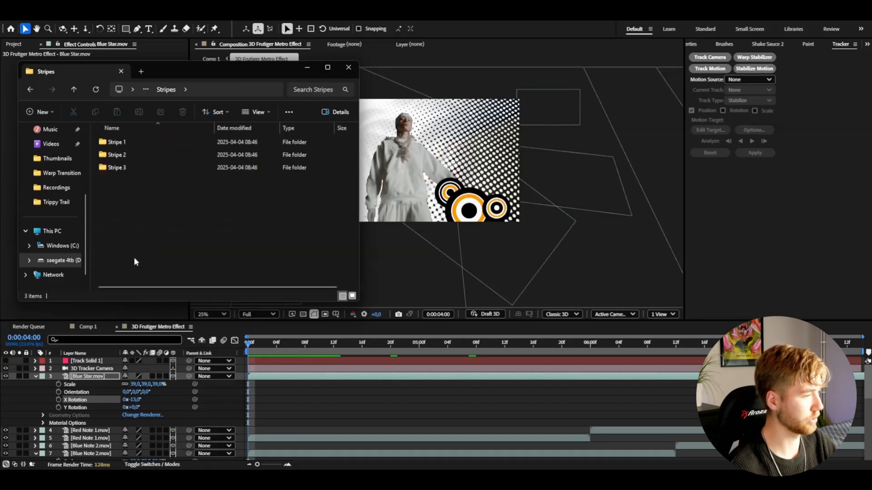
pyautogui.doubleClick(117, 141)
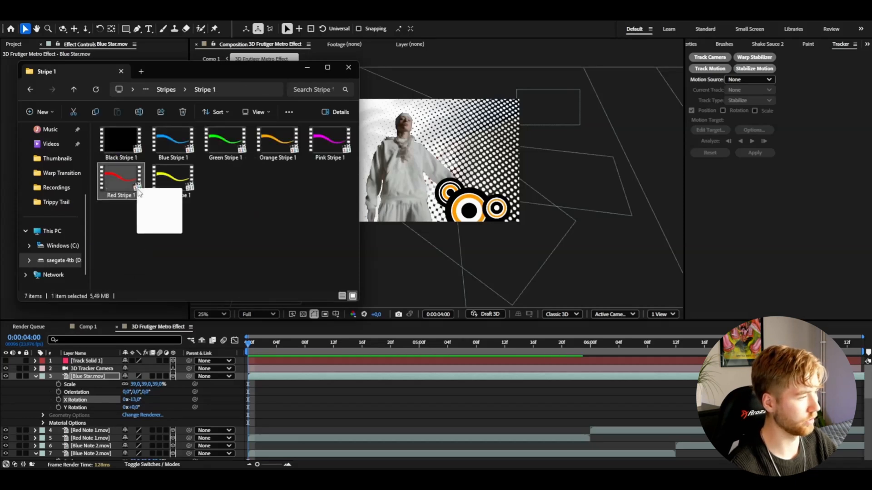
pyautogui.click(349, 67)
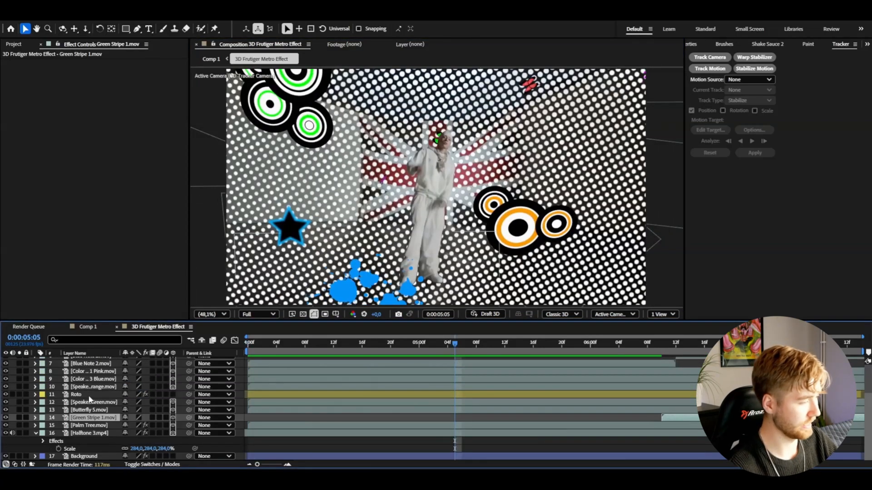
# Duplicate the Roto layer and give the copy Deep Glow with Radius 1000 and Exposure 0.35
pyautogui.click(77, 394)
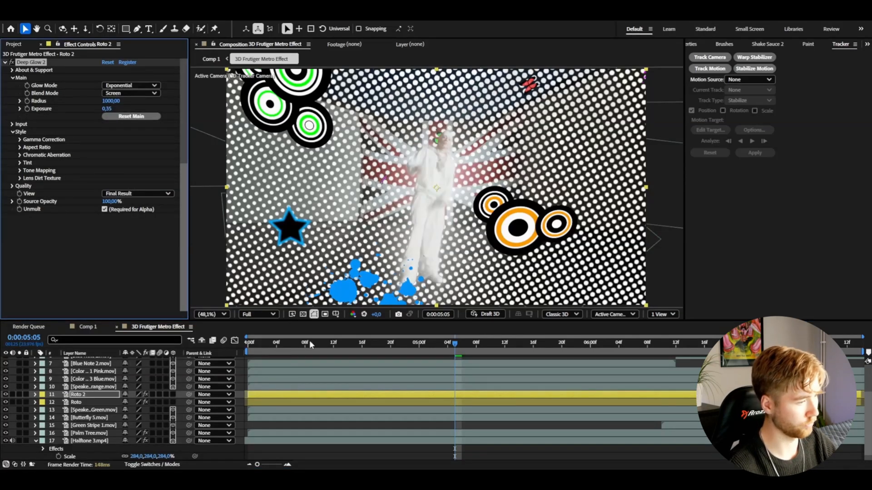
pyautogui.click(132, 394)
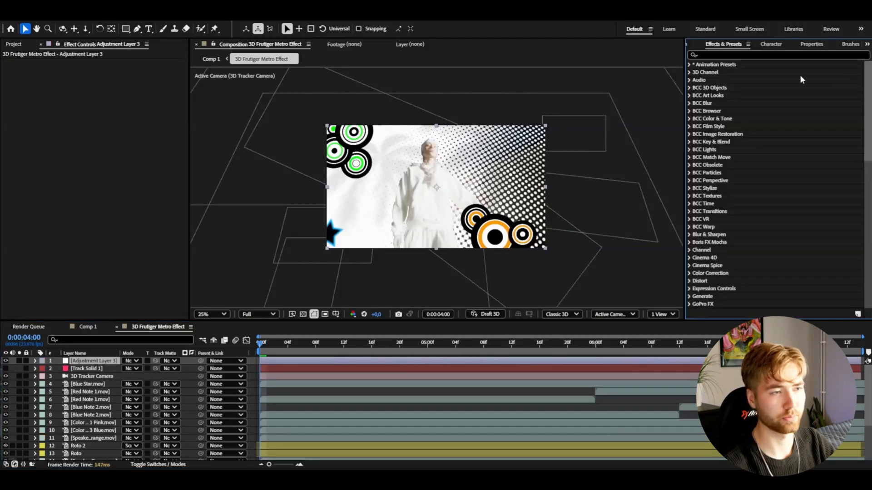
# Apply the Classic Frutiger Widescreen preset to a new adjustment layer renamed 'Widescreen' and tweak glow exposure
pyautogui.click(689, 63)
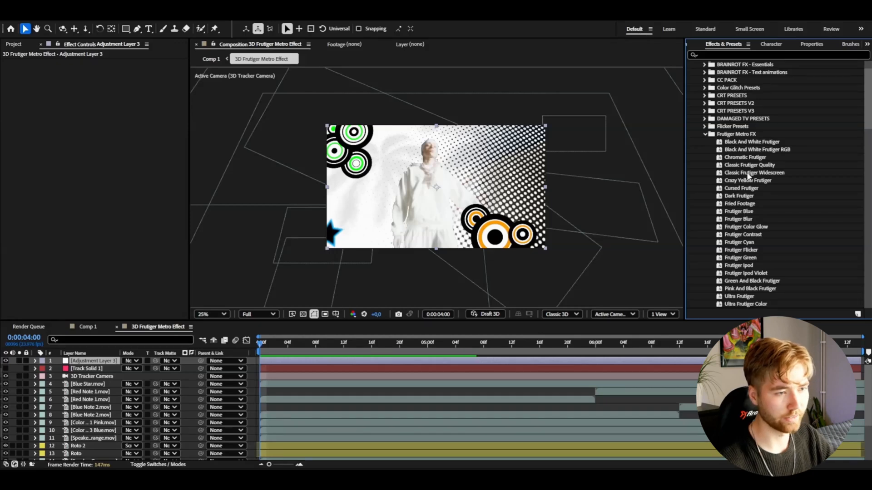
pyautogui.click(754, 173)
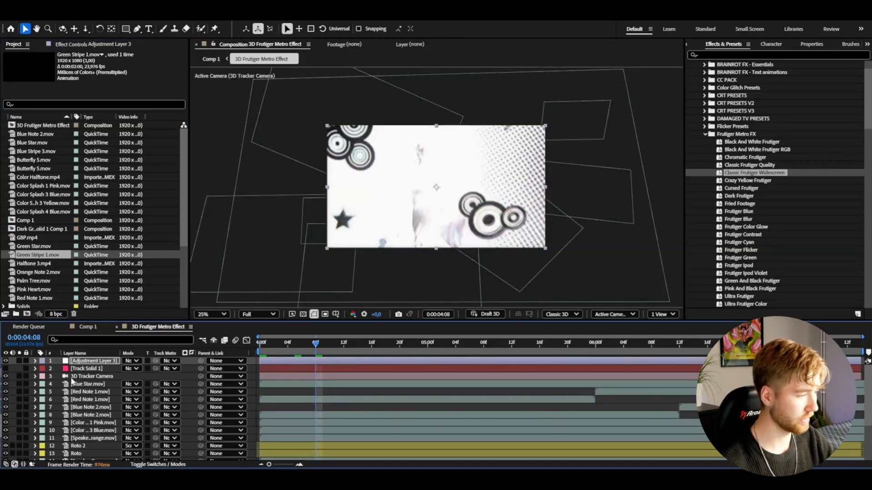
pyautogui.write('W')
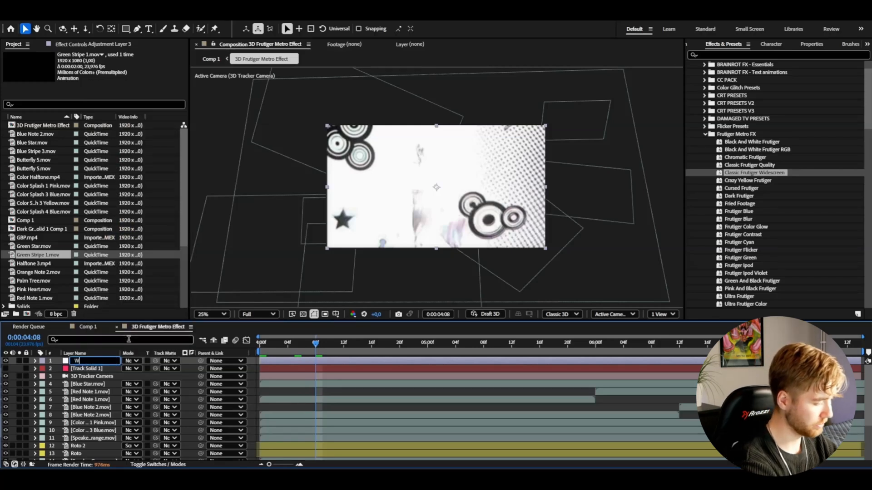
pyautogui.write('idescreen')
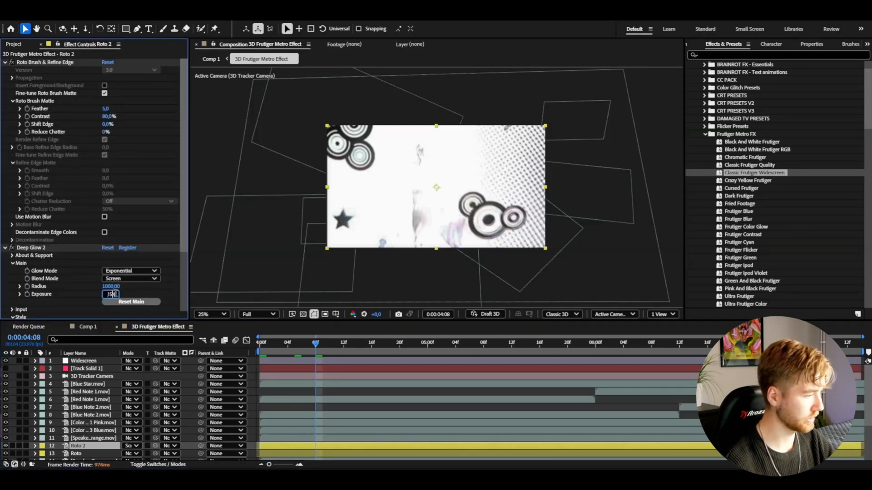
pyautogui.write('0')
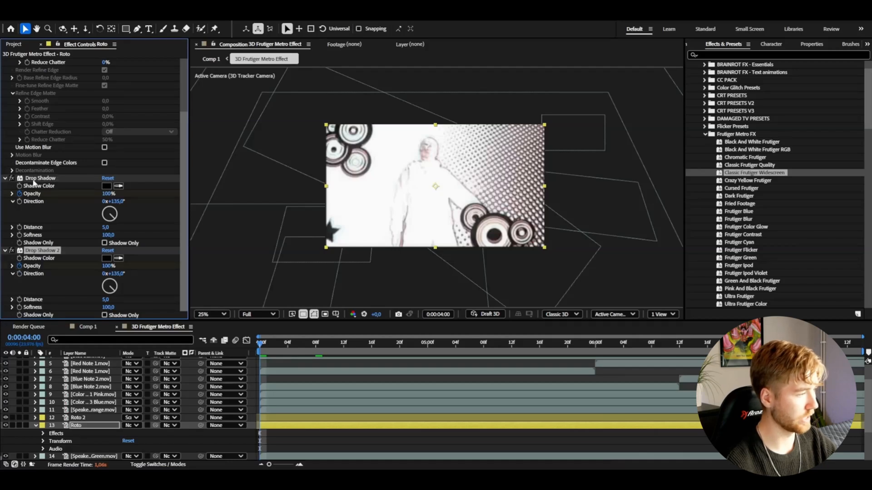
# Set Roto's Drop Shadow opacities to 0% and about 51%, then save the project
pyautogui.click(385, 344)
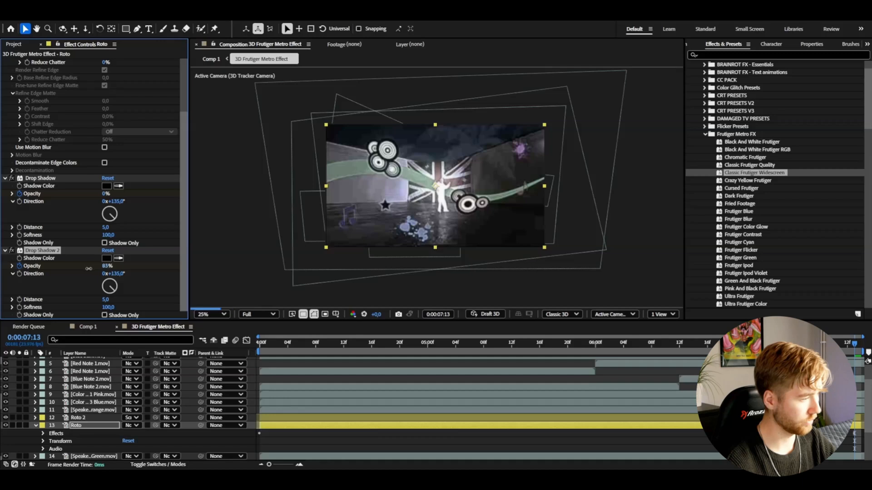
pyautogui.moveTo(108, 266); pyautogui.dragTo(95, 266)
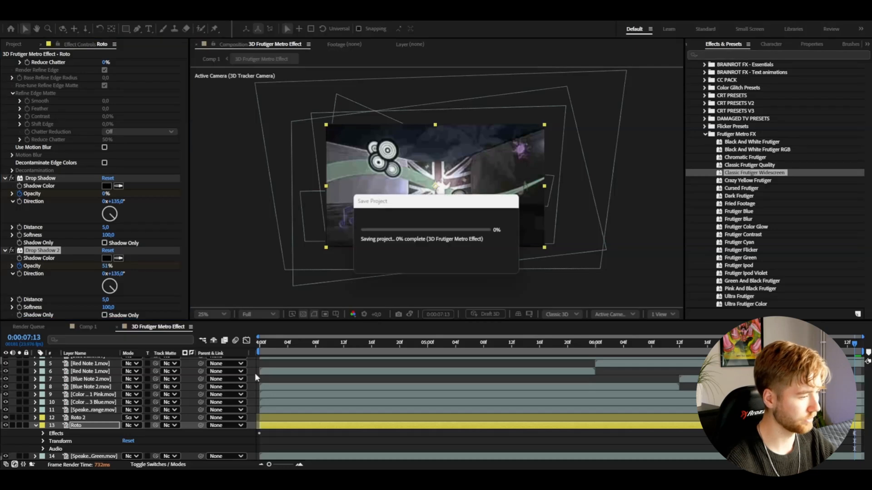
pyautogui.write('cur')
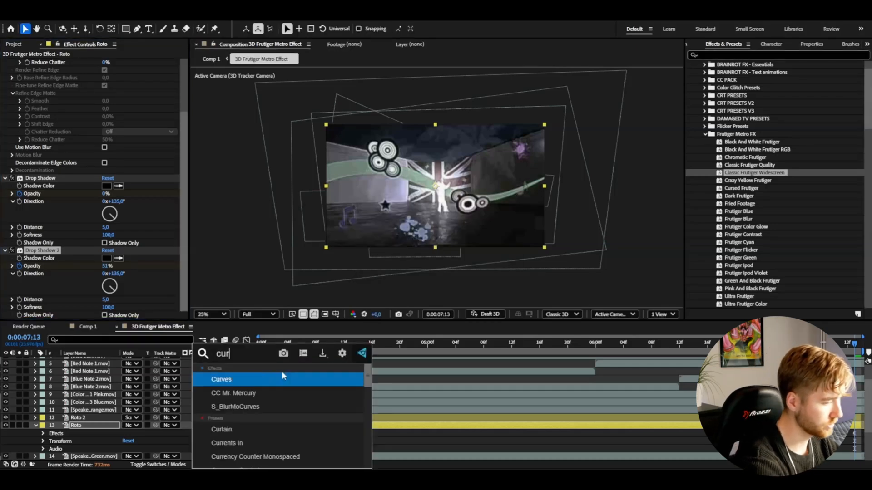